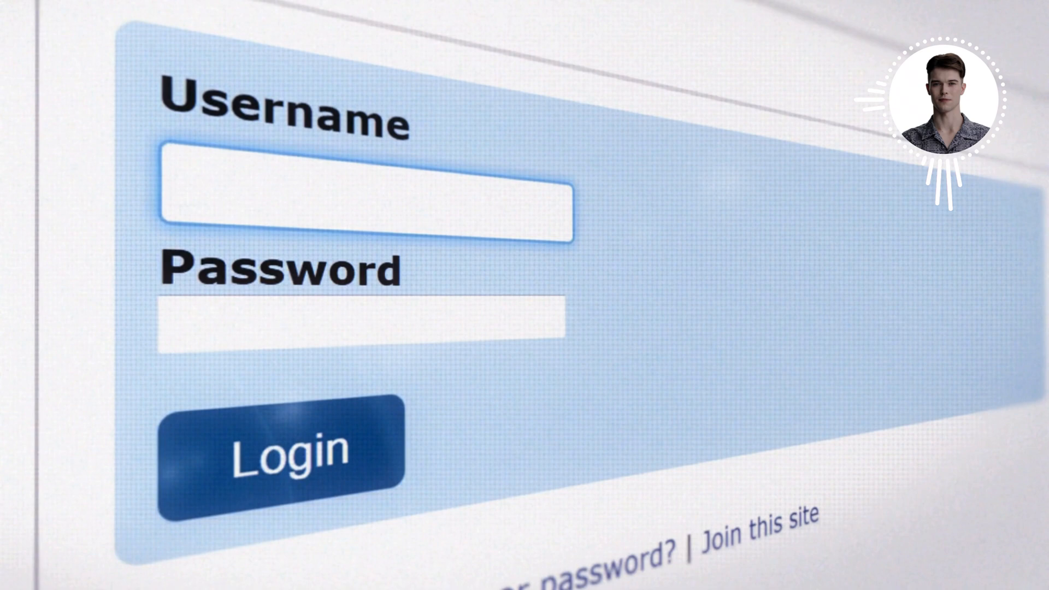
text(H)
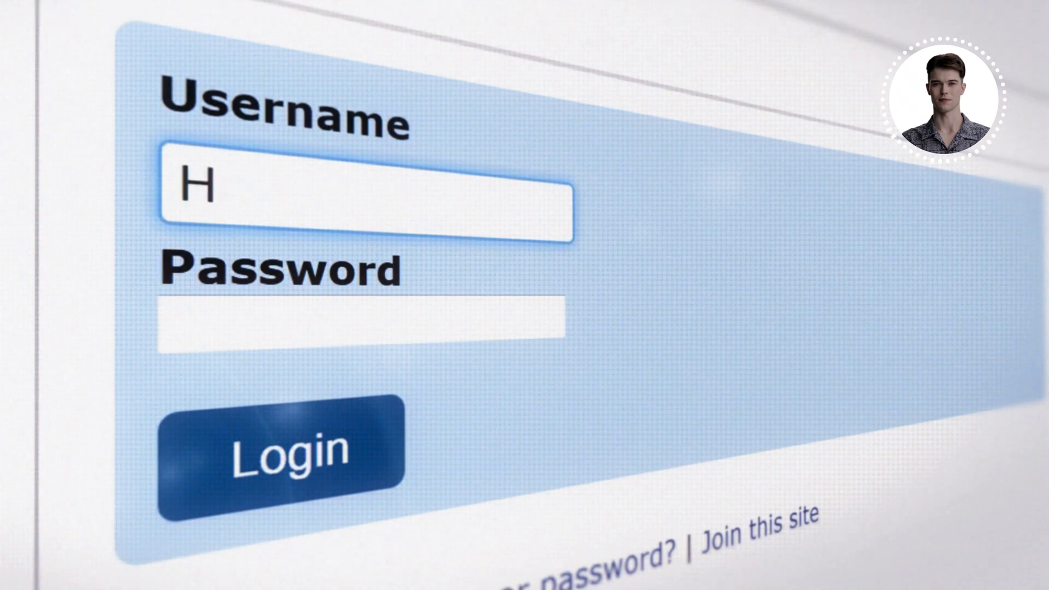